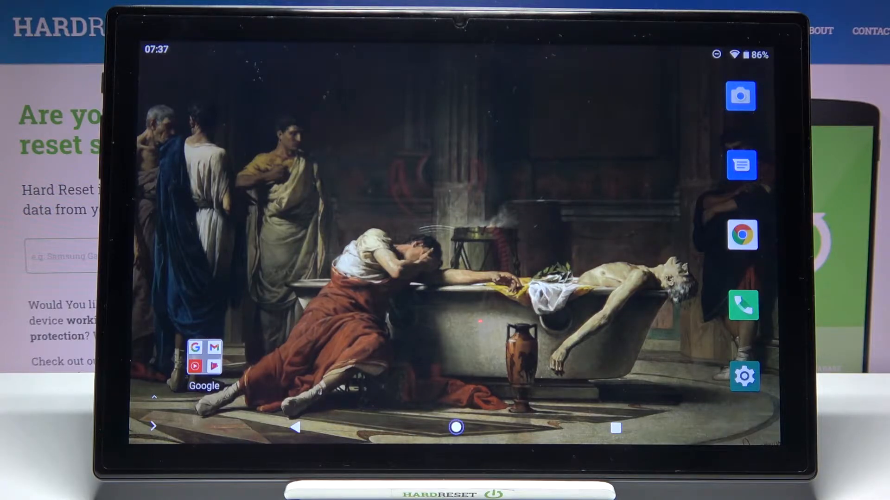
Open the Google app folder on the home screen.
{"action": "left_click", "coordinate": [204, 361]}
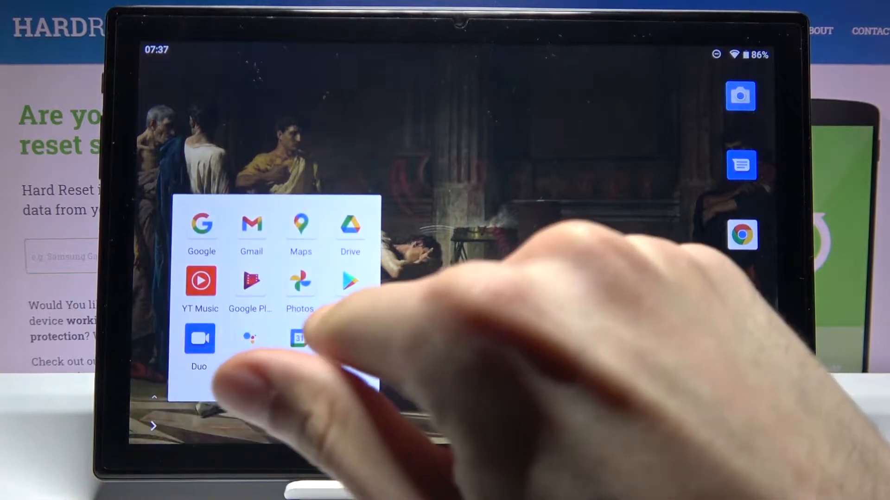
Launch Play Store and reach the My apps & games Updates tab showing no updates available.
{"action": "left_click", "coordinate": [352, 281]}
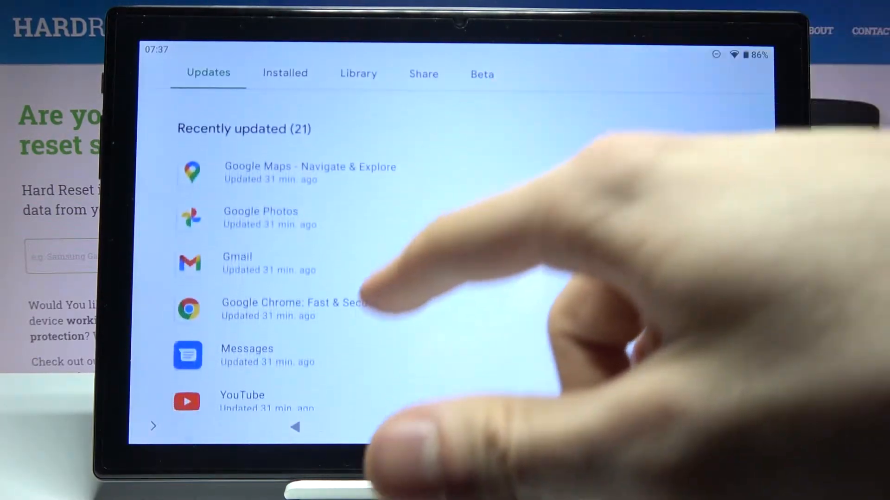
{"action": "scroll", "scroll_direction": "down", "scroll_amount": 3}
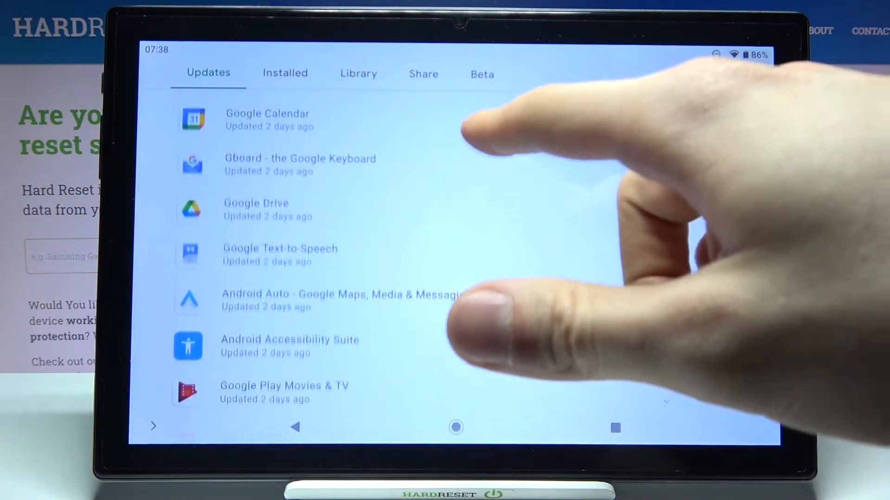
{"action": "scroll", "scroll_direction": "down", "scroll_amount": 3}
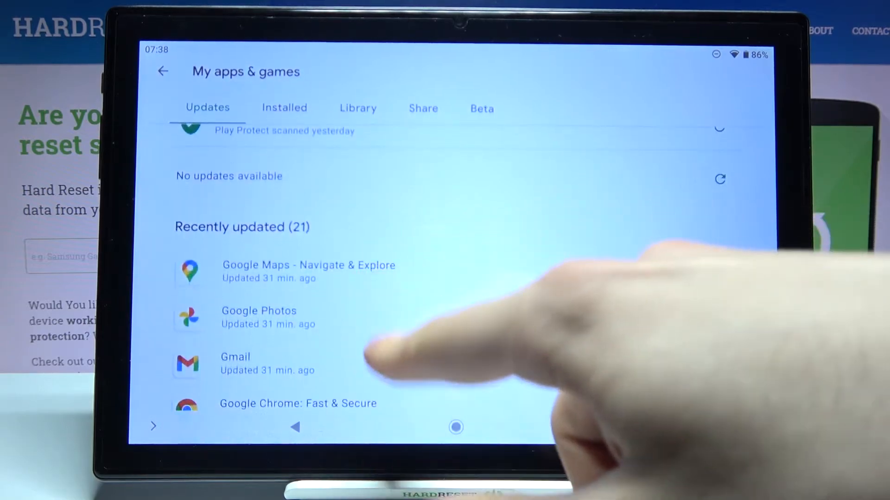
Browse the Recently updated (21) list, then return to the Android home screen.
{"action": "scroll", "scroll_direction": "down", "scroll_amount": 3}
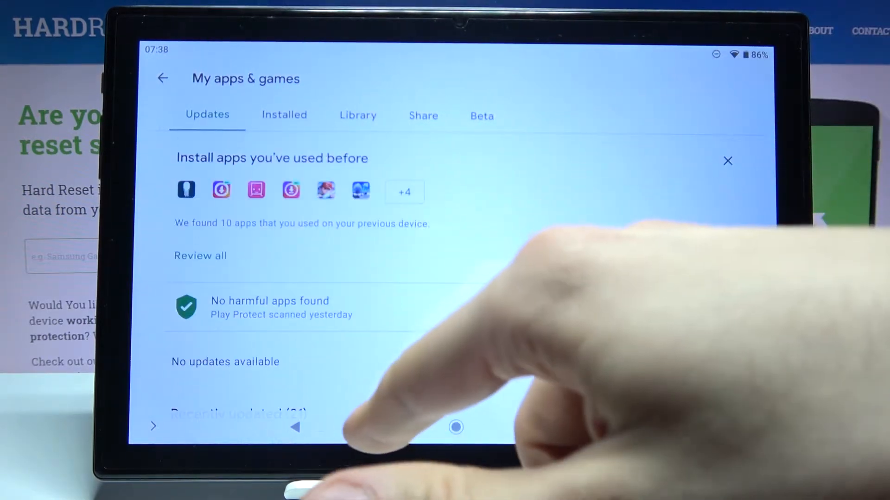
{"action": "scroll", "scroll_direction": "up", "scroll_amount": 3}
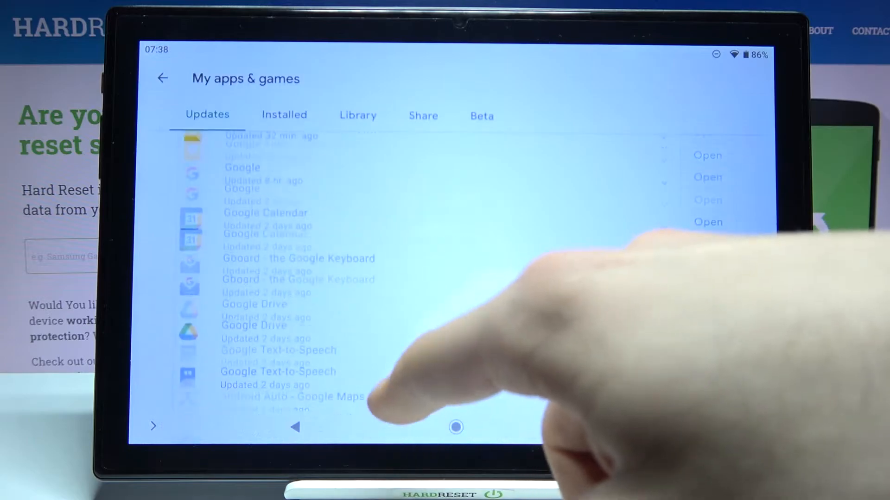
{"action": "scroll", "scroll_direction": "up", "scroll_amount": 3}
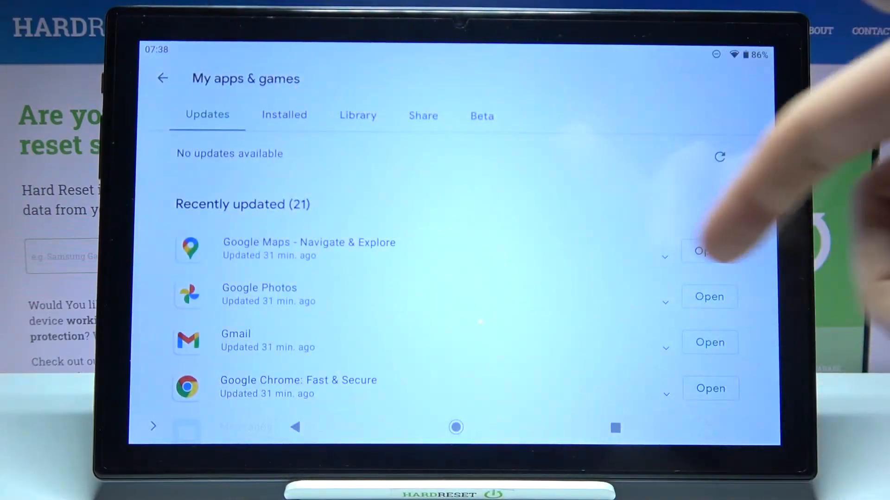
{"action": "scroll", "scroll_direction": "down", "scroll_amount": 3}
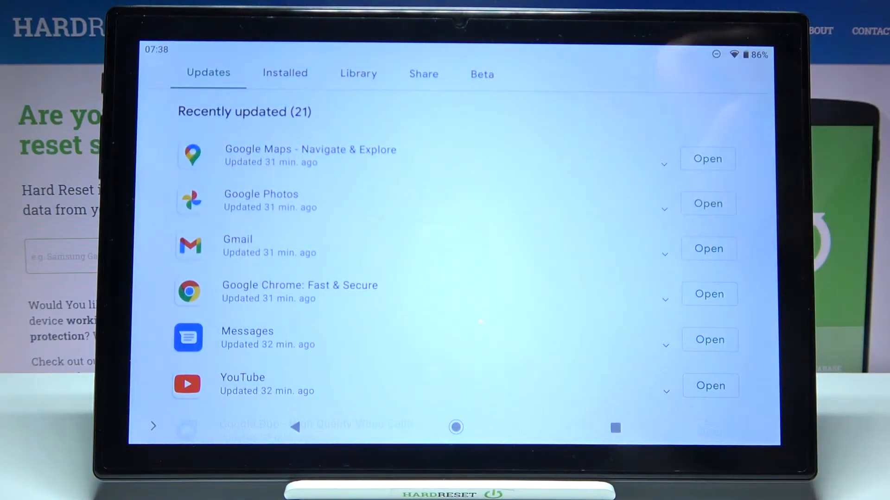
{"action": "scroll", "scroll_direction": "down", "scroll_amount": 3}
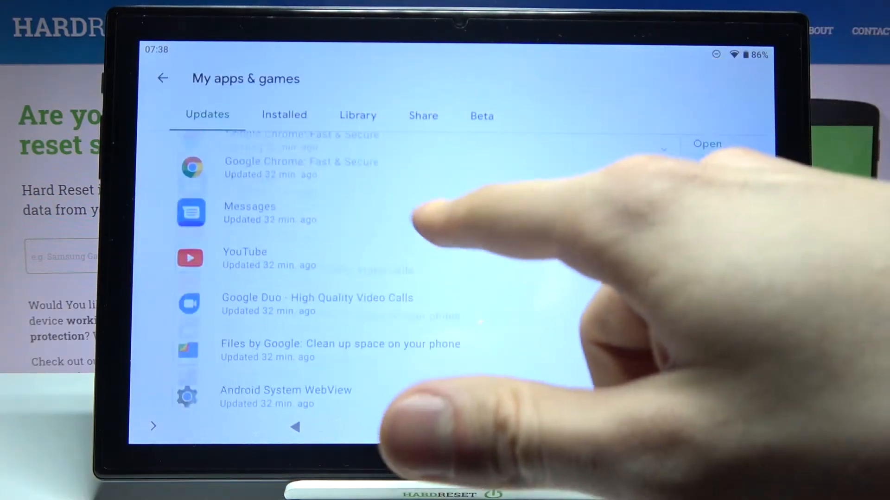
{"action": "scroll", "scroll_direction": "up", "scroll_amount": 3}
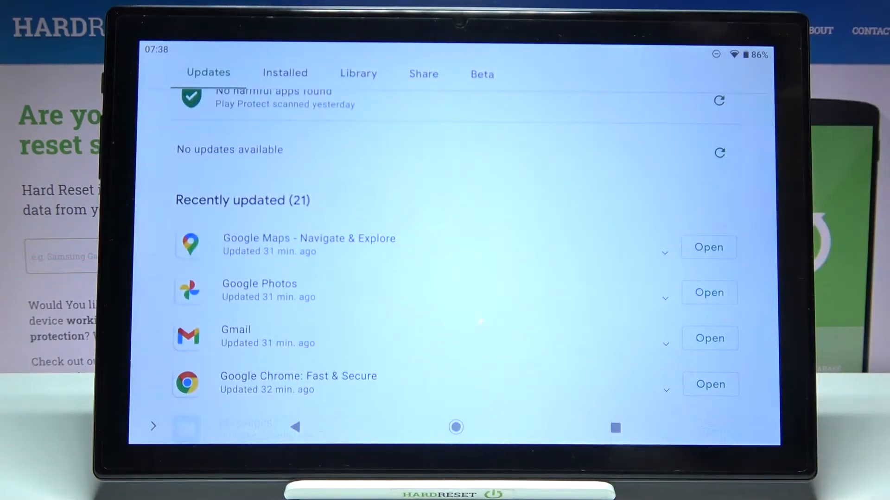
{"action": "scroll", "scroll_direction": "down", "scroll_amount": 3}
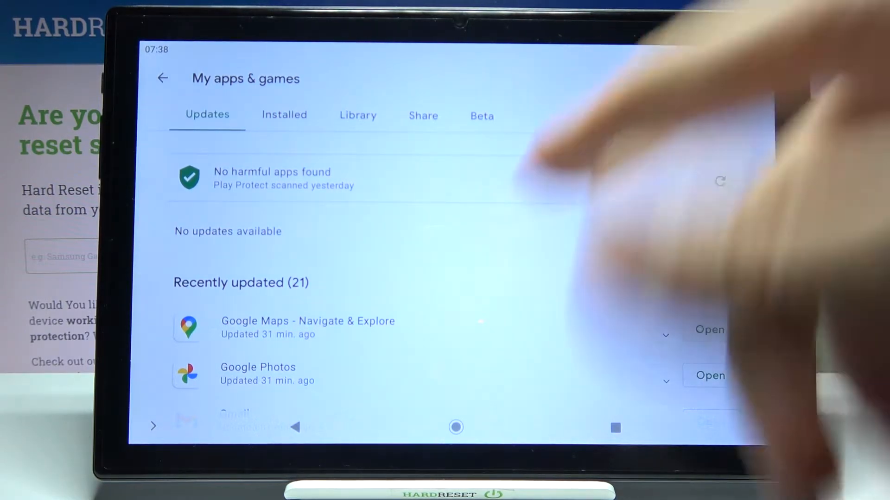
{"action": "left_click", "coordinate": [455, 427]}
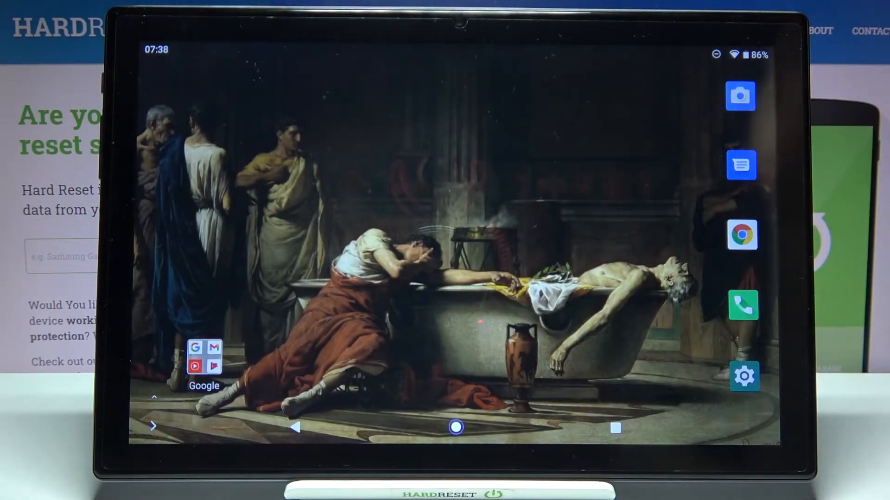